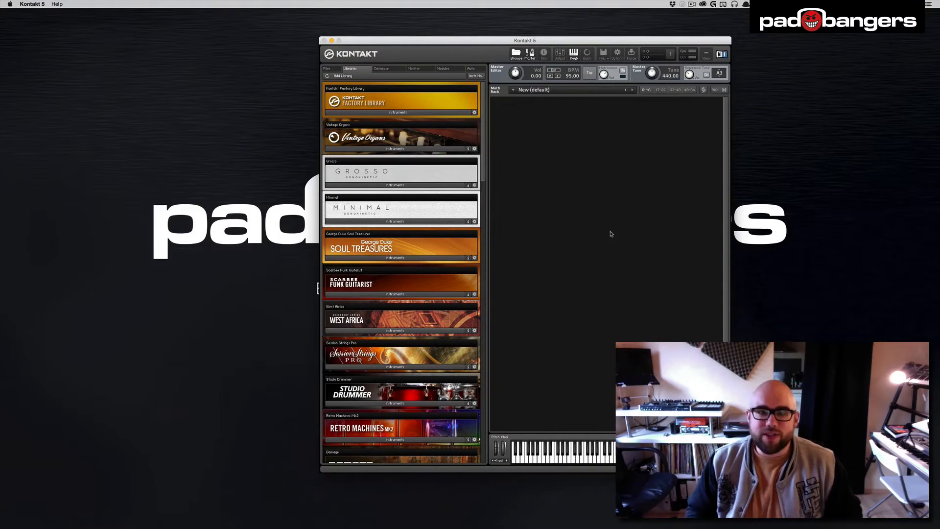
mouse_move(552, 183)
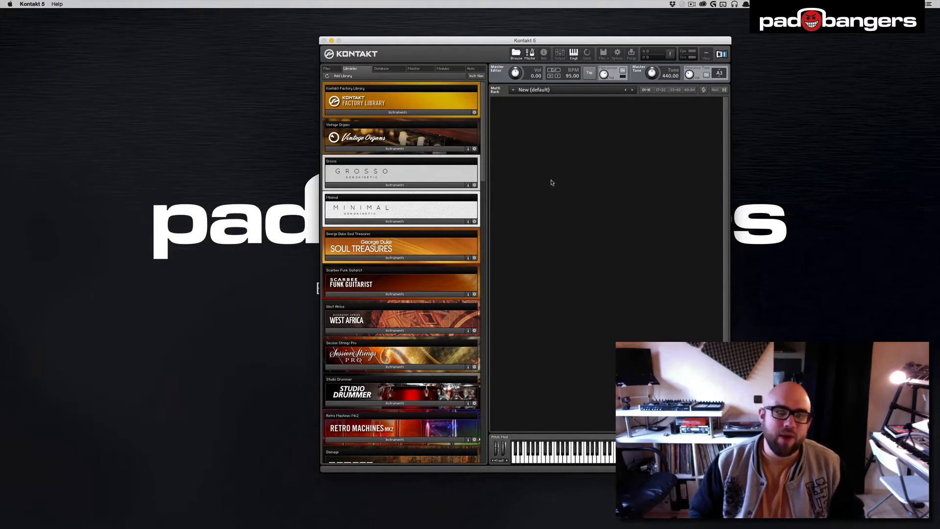
mouse_move(438, 349)
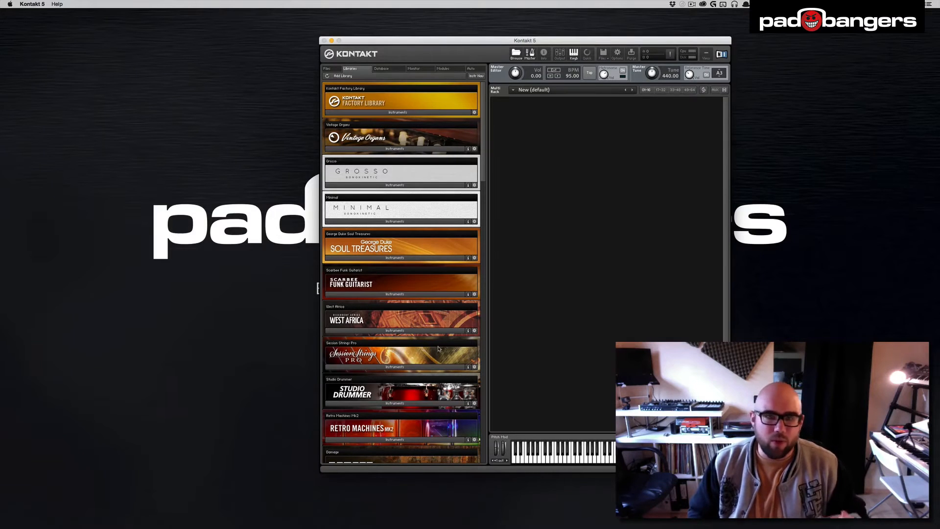
mouse_move(532, 315)
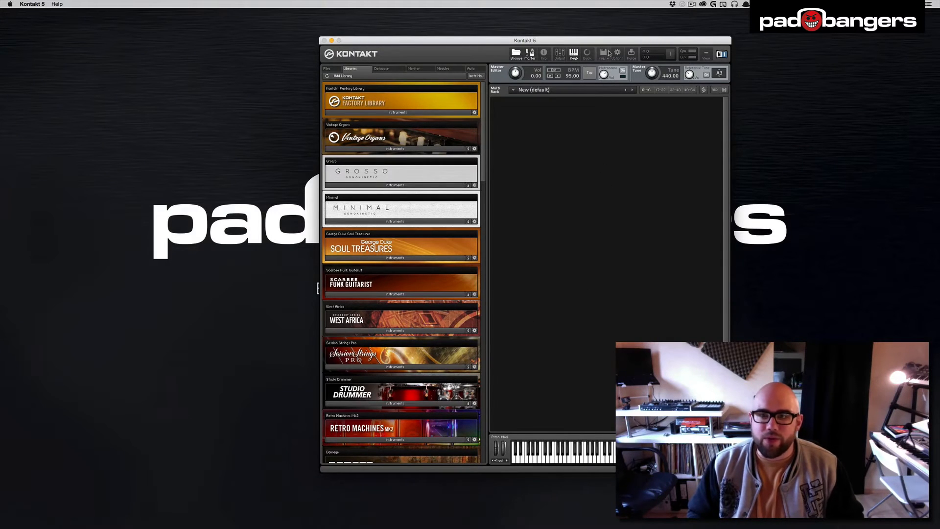
Create a new instrument bank holding Brass, Trombone and Trumpet Ensemble in slots 001–003
click(604, 54)
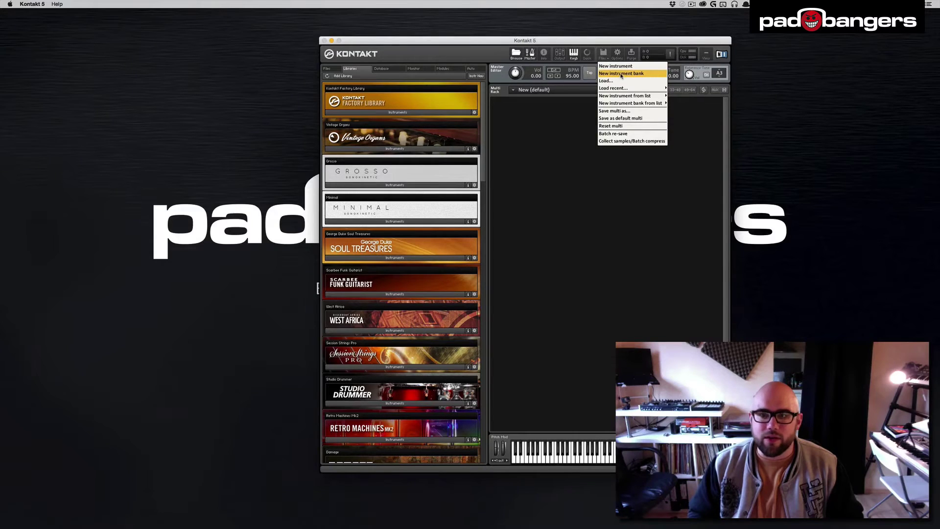
click(620, 73)
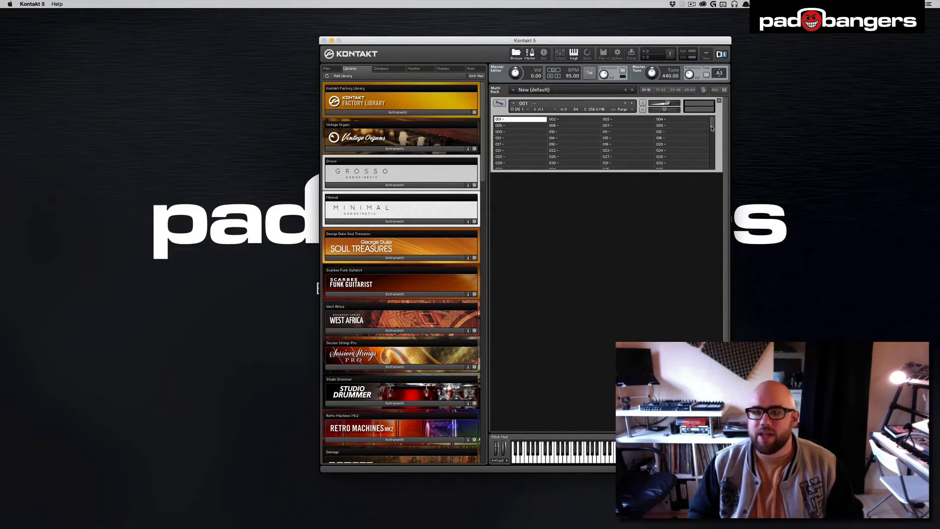
scroll(down, 3)
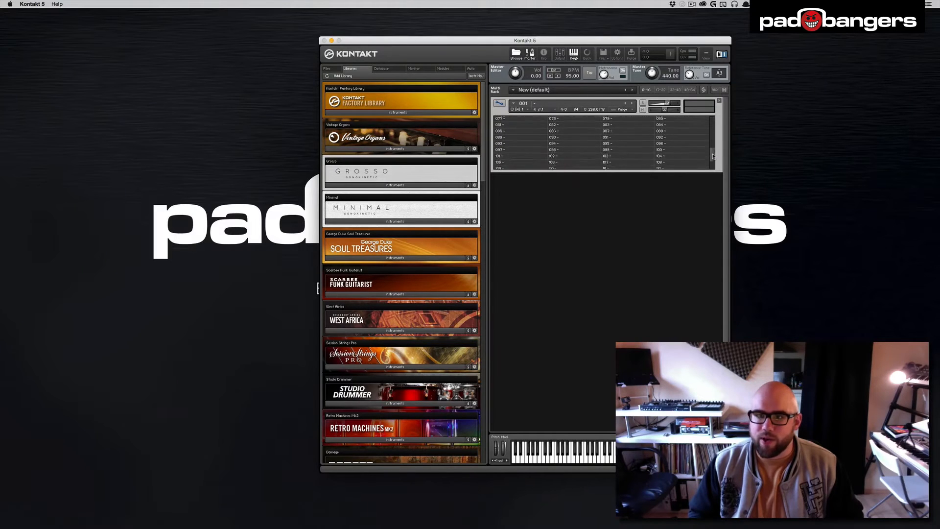
scroll(up, 3)
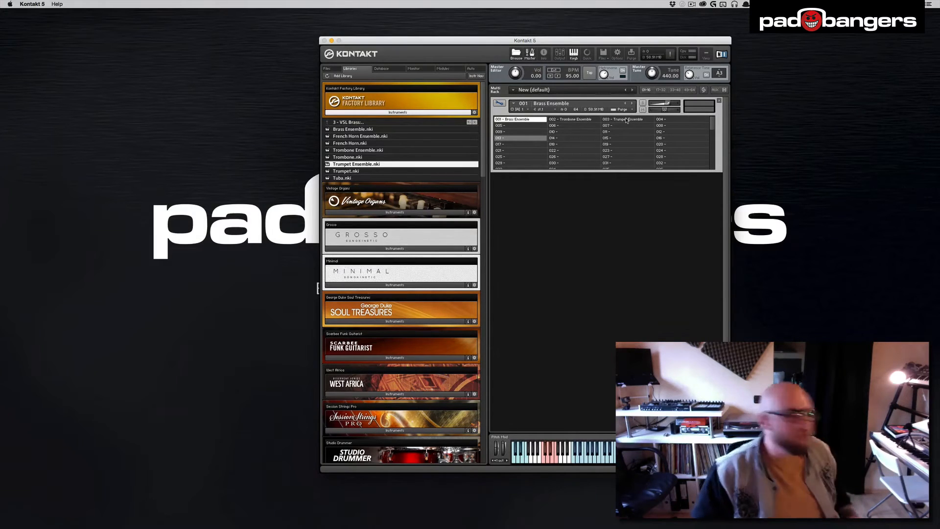
Select empty slot 004 and add a second, empty instrument bank to the rack
click(680, 119)
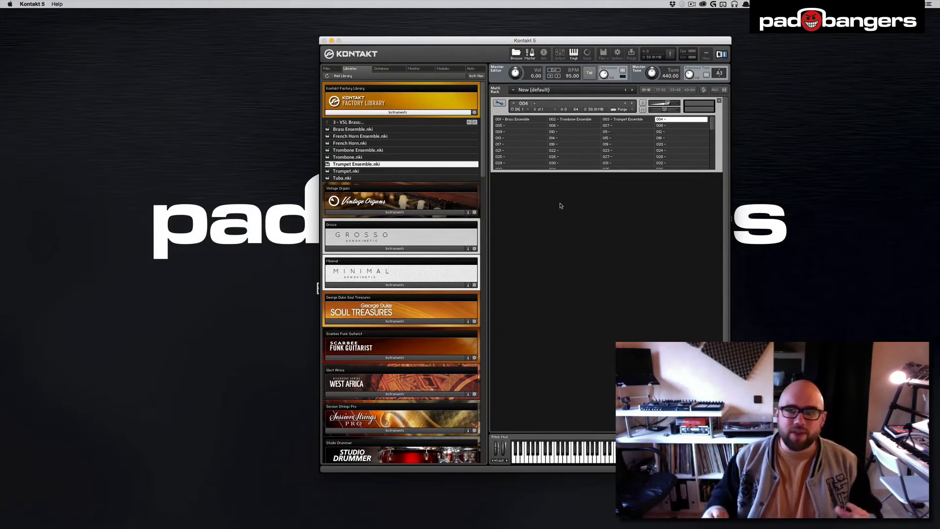
mouse_move(582, 211)
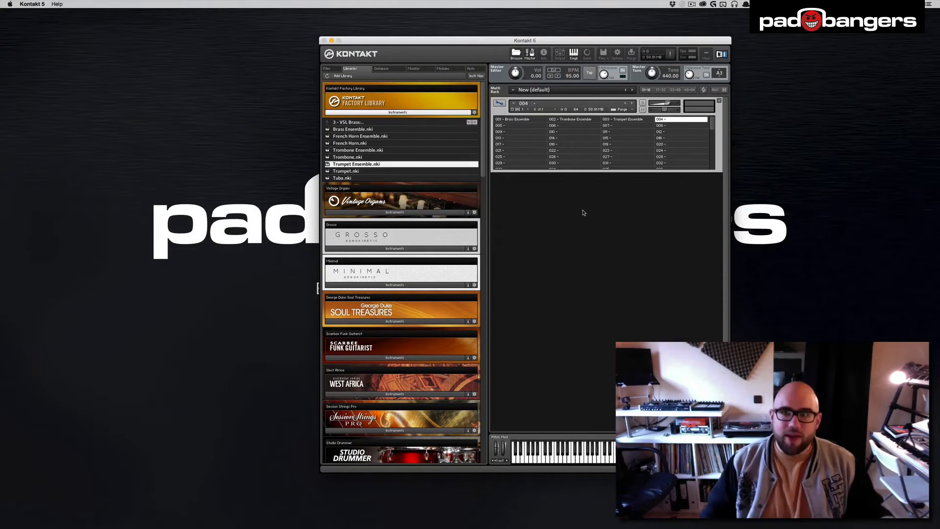
mouse_move(603, 216)
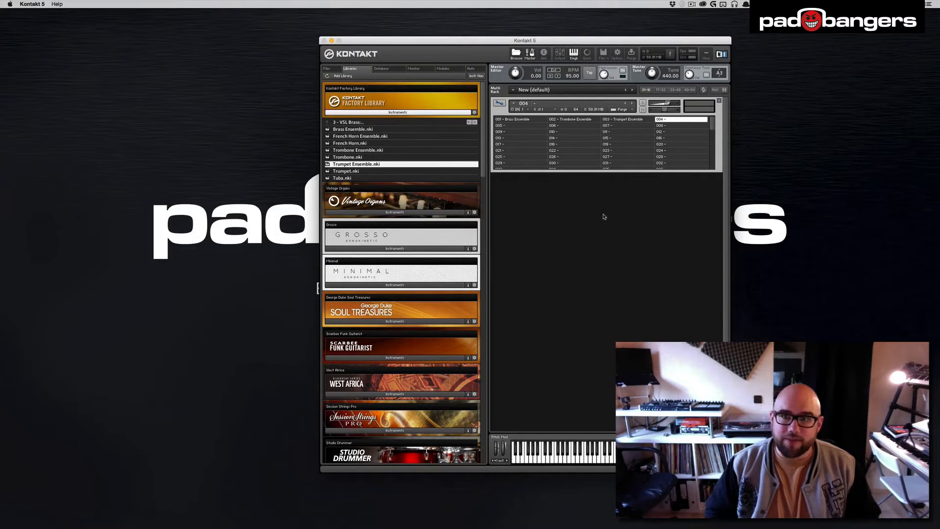
click(515, 119)
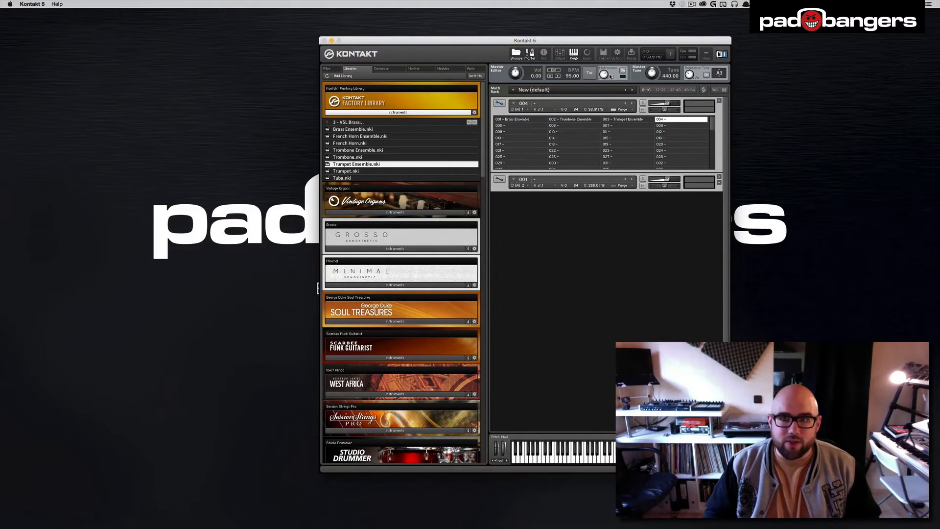
Expand the second bank and load French Horn.nki into its slot 001
click(498, 185)
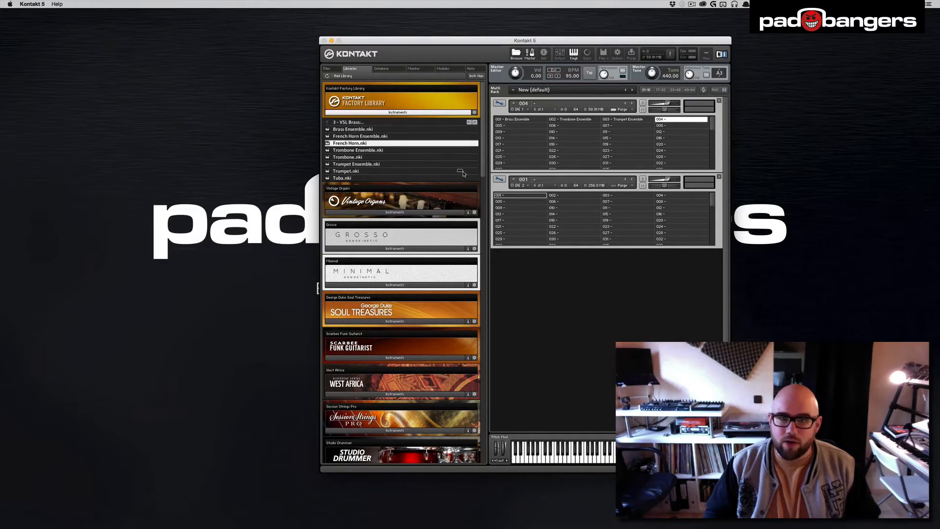
double_click(347, 143)
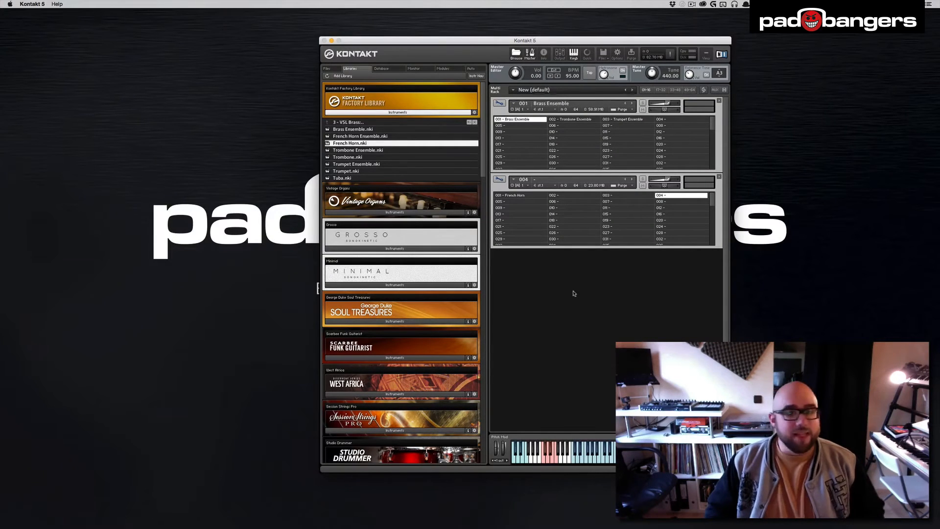
mouse_move(535, 291)
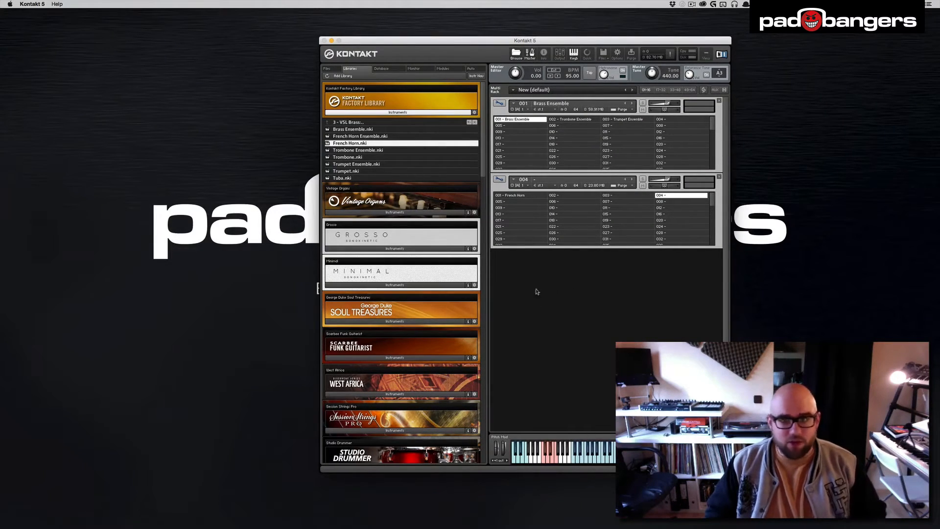
mouse_move(536, 315)
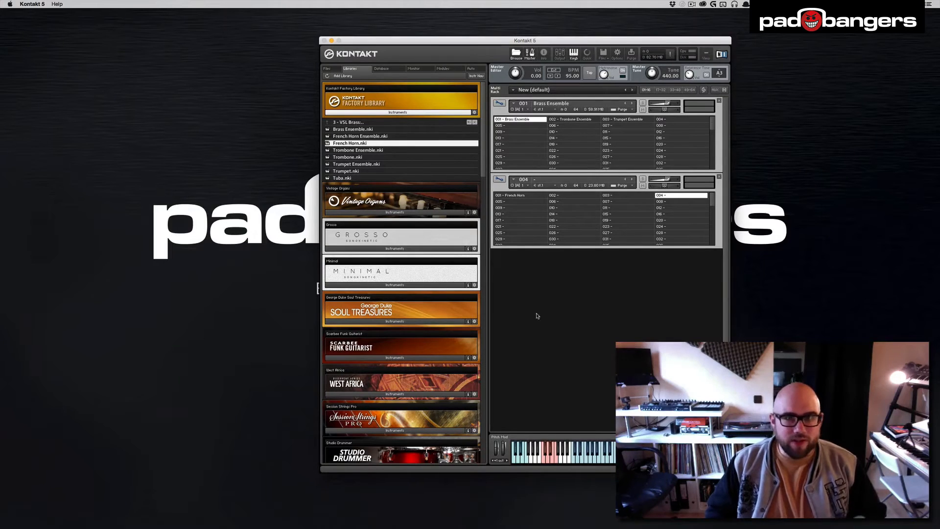
mouse_move(347, 154)
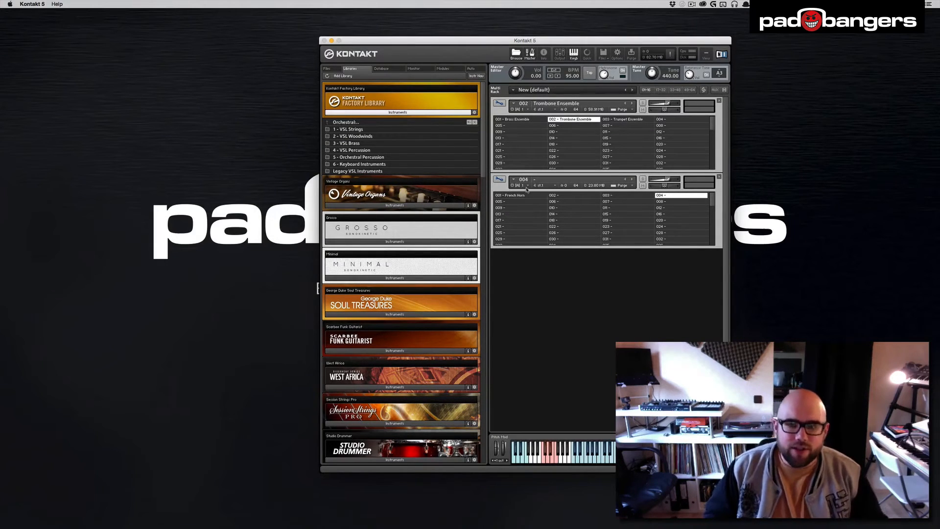
Open the Quick-Load panel from the rack header
click(523, 184)
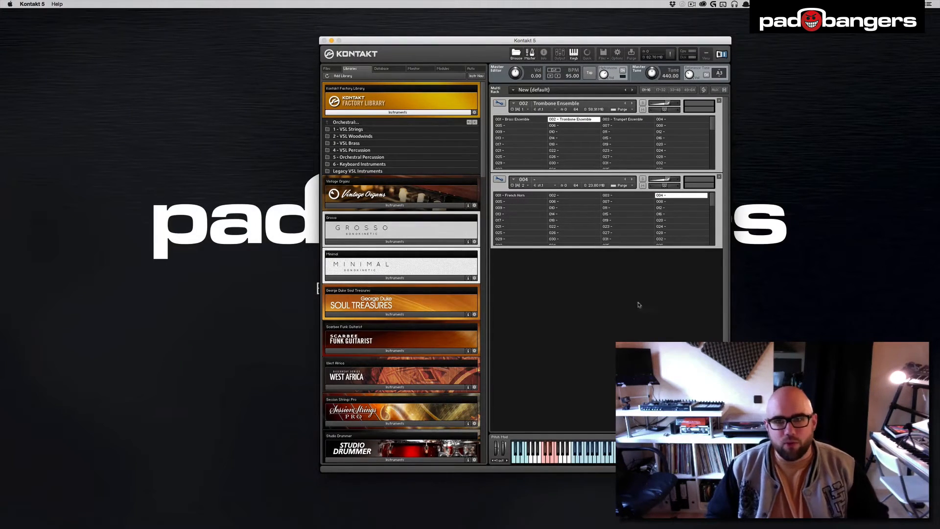
mouse_move(588, 329)
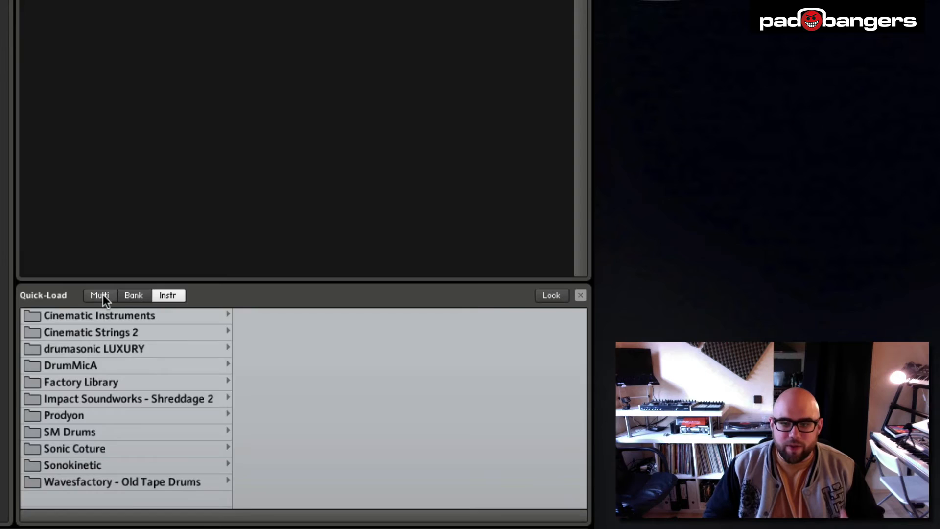
Switch between the Quick-Load Multi and Bank views, ending on the Instr folder list
click(100, 295)
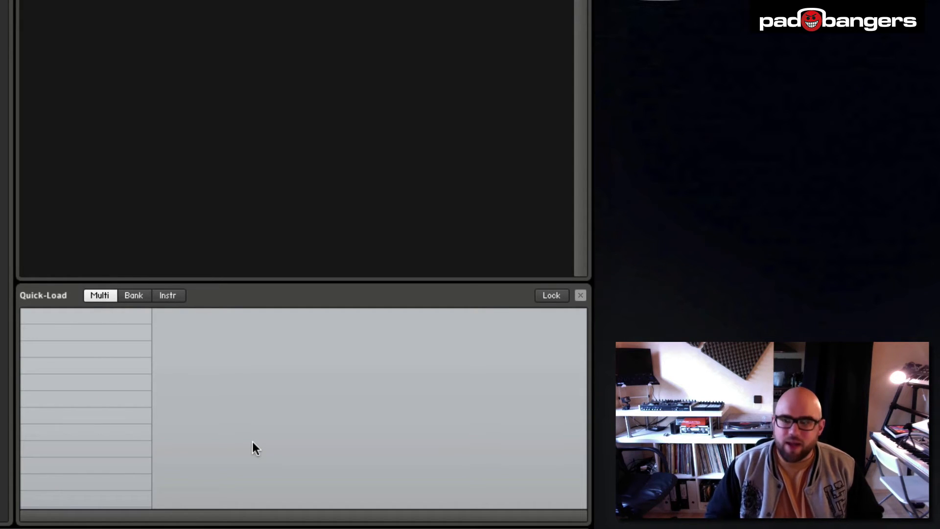
click(167, 295)
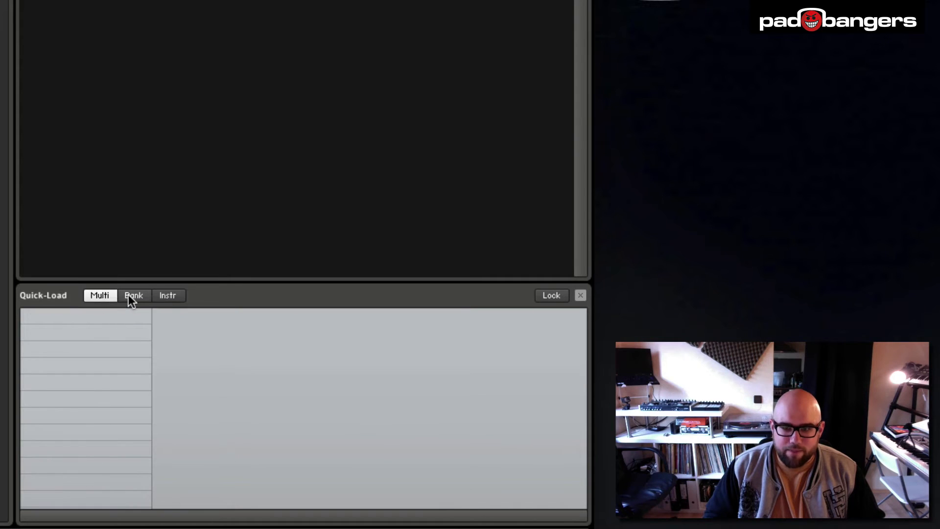
click(167, 295)
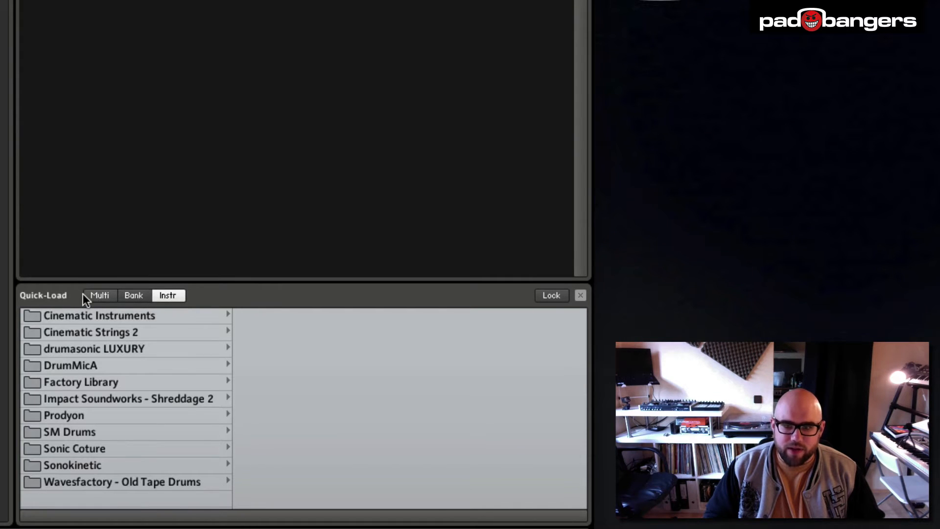
click(133, 294)
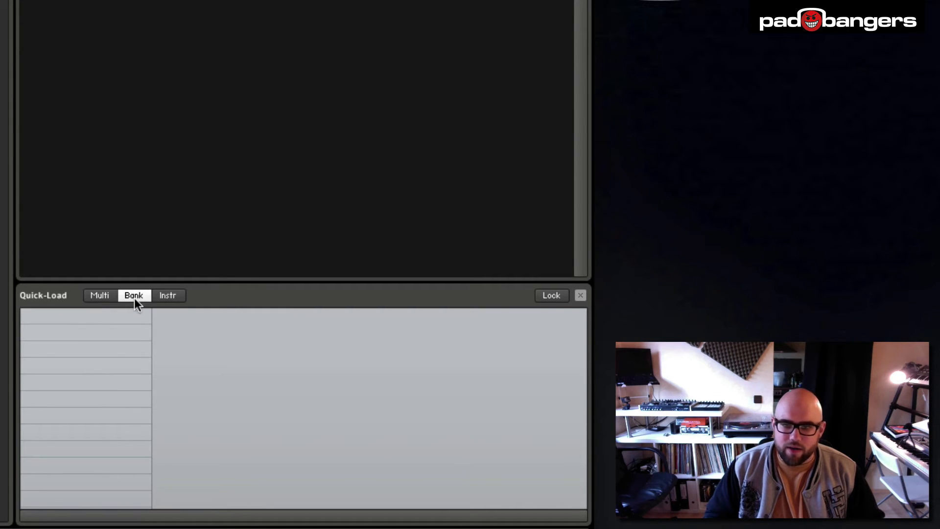
click(168, 294)
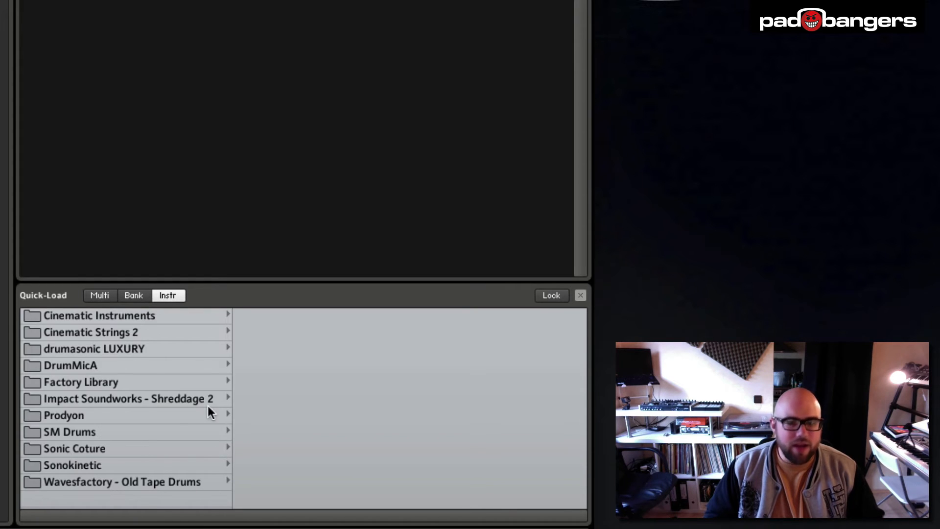
mouse_move(253, 283)
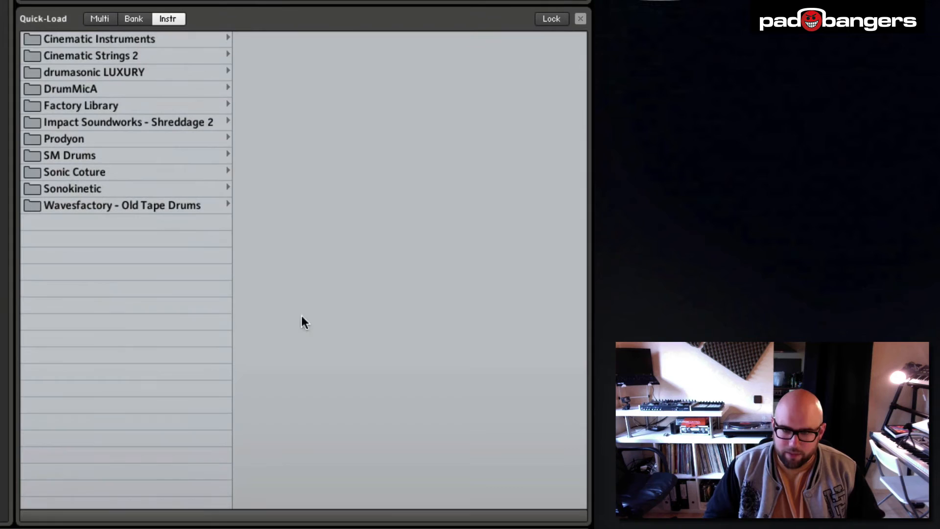
mouse_move(165, 307)
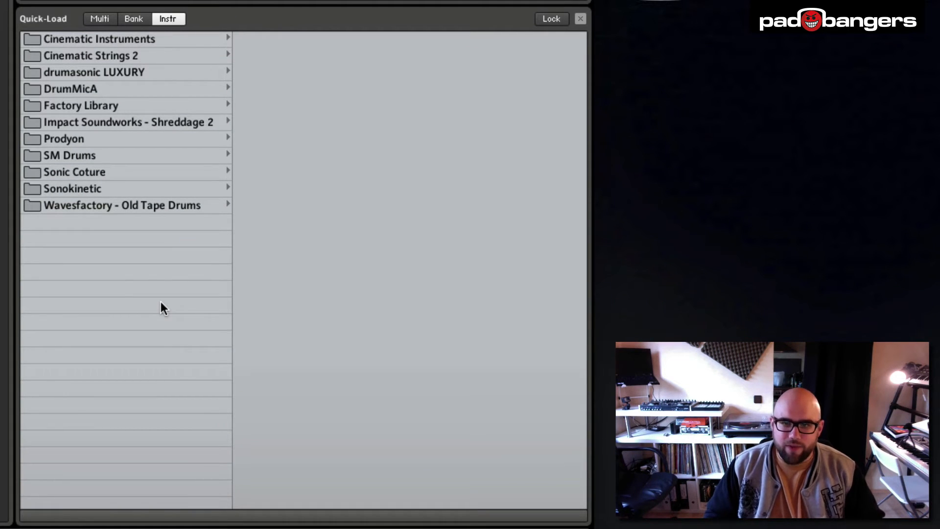
mouse_move(111, 99)
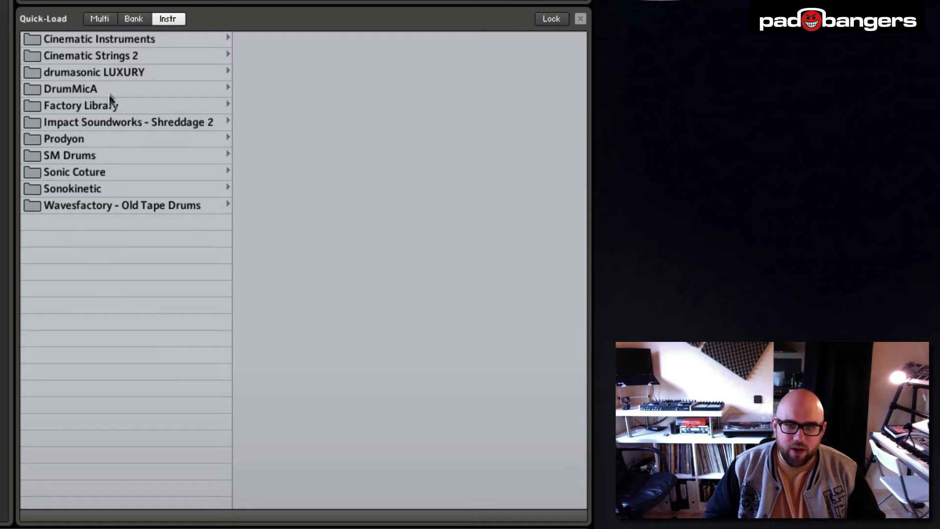
mouse_move(109, 312)
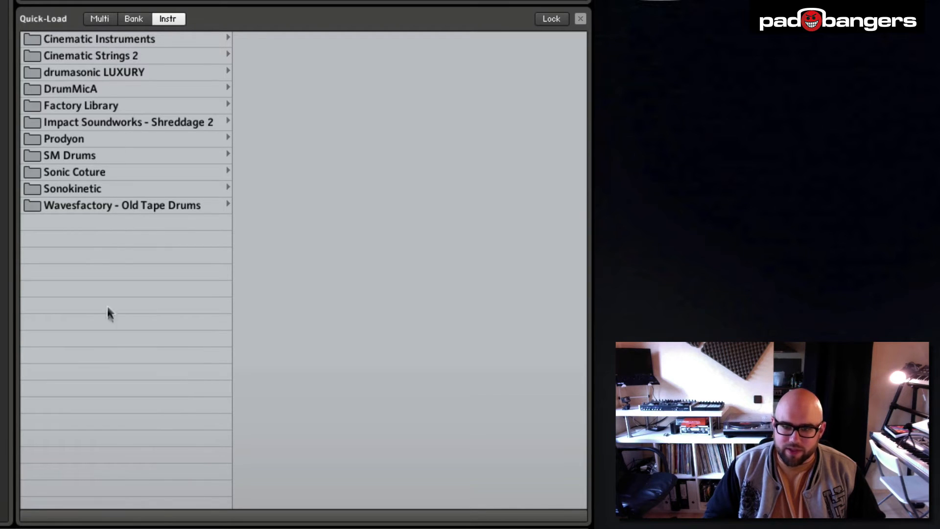
mouse_move(101, 251)
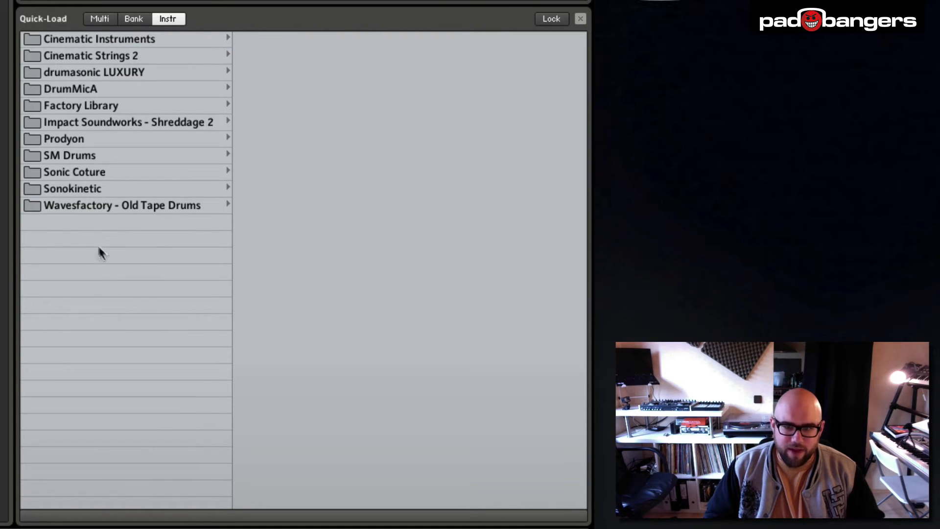
mouse_move(102, 250)
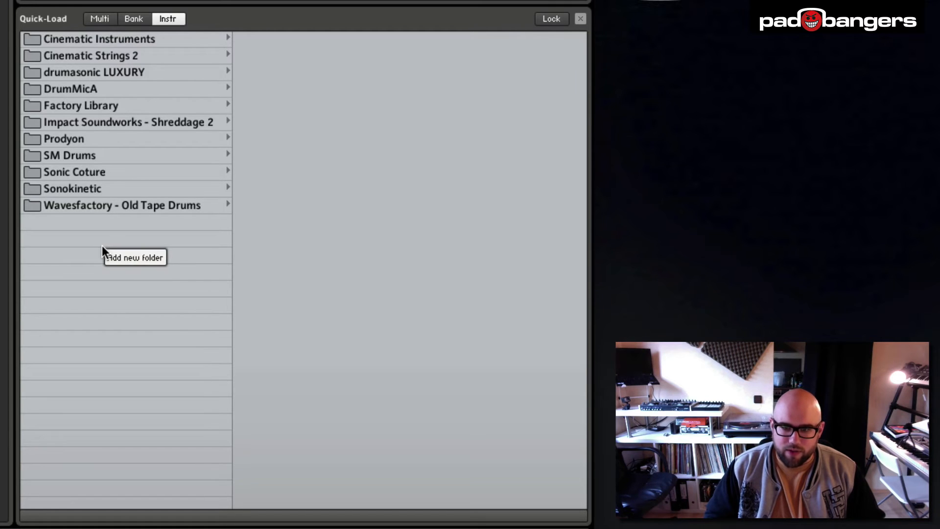
Add a new Quick-Load folder named Favorites
click(133, 256)
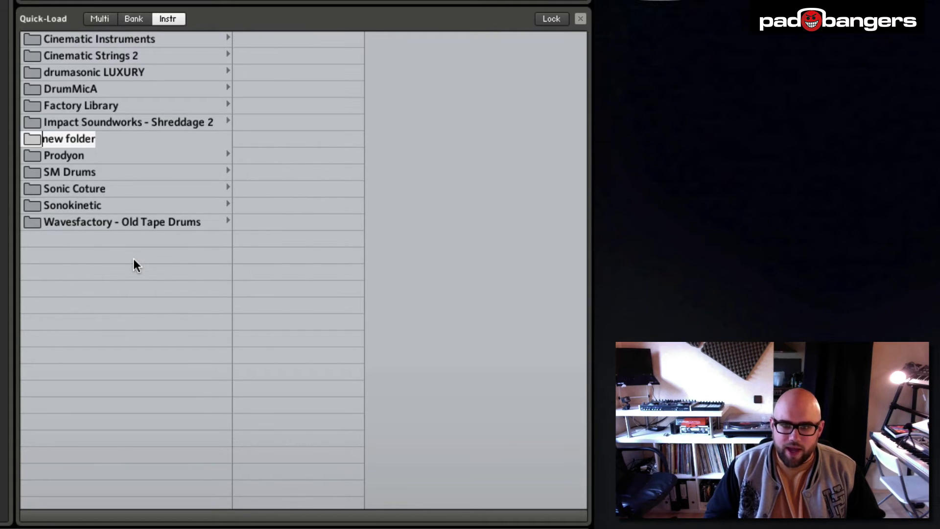
text(Fa)
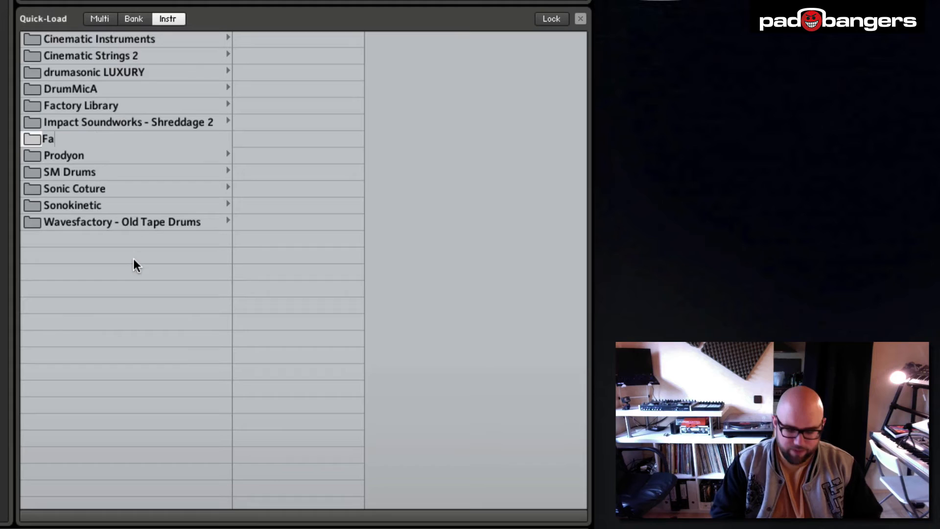
text(vorites)
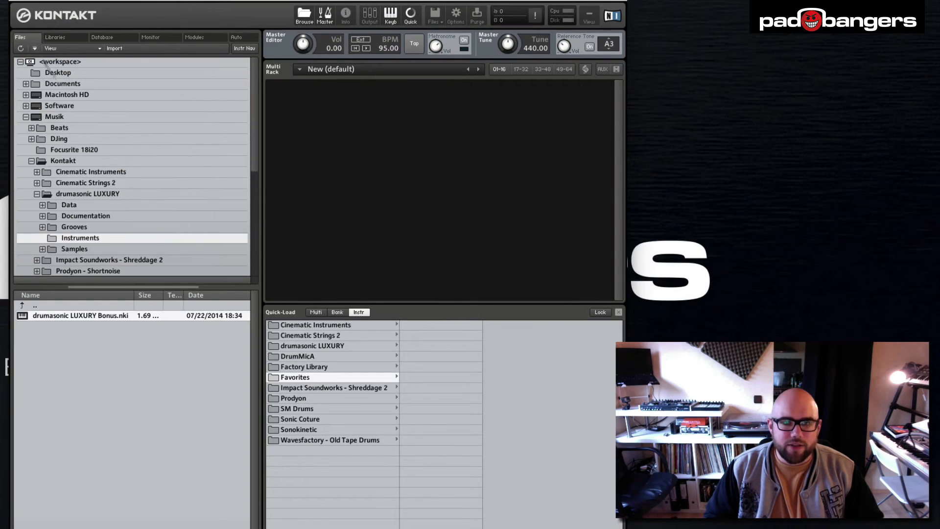
From Factory Library > 1 - VSL Strings, add Cello and Viola Ensemble into Favorites/Strings
click(55, 37)
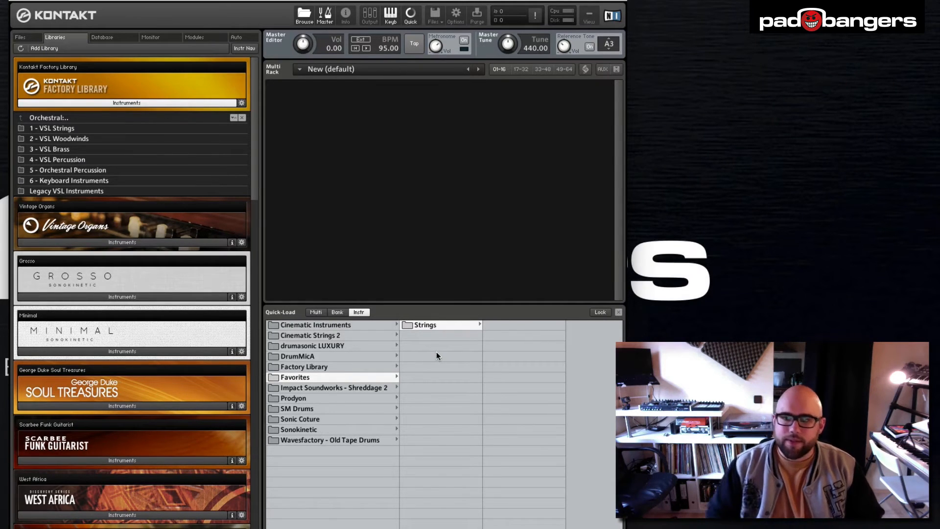
click(51, 127)
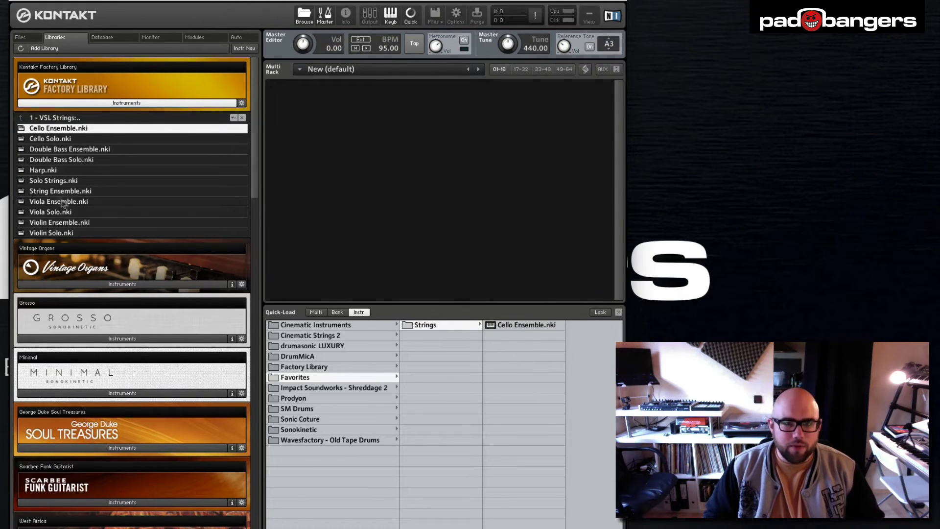
click(59, 201)
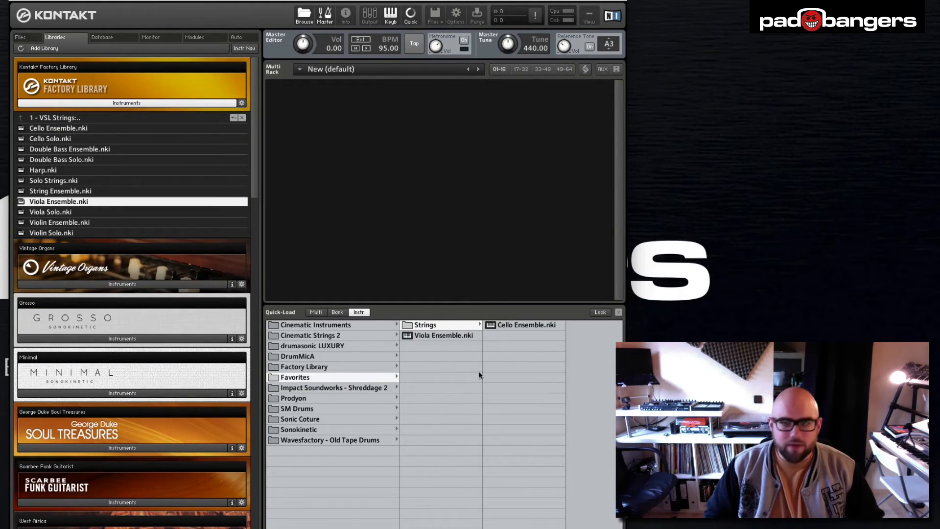
mouse_move(428, 335)
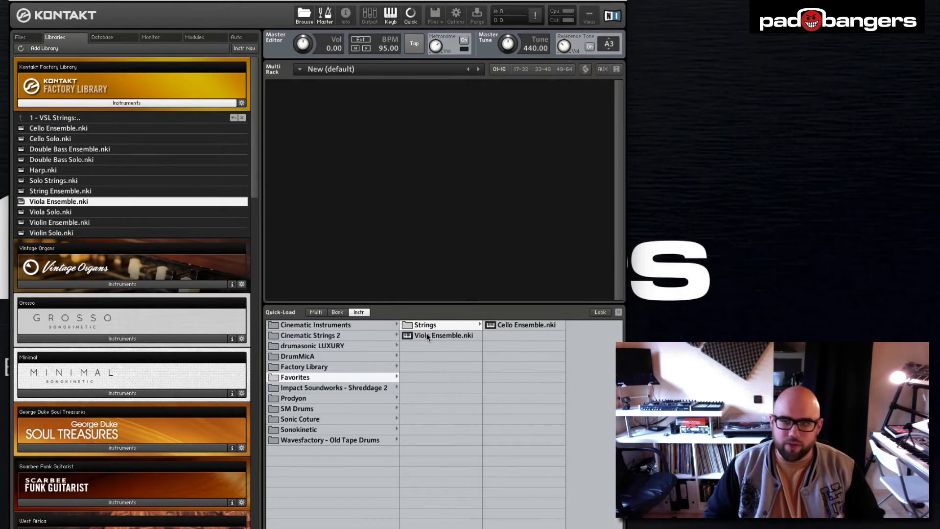
mouse_move(433, 335)
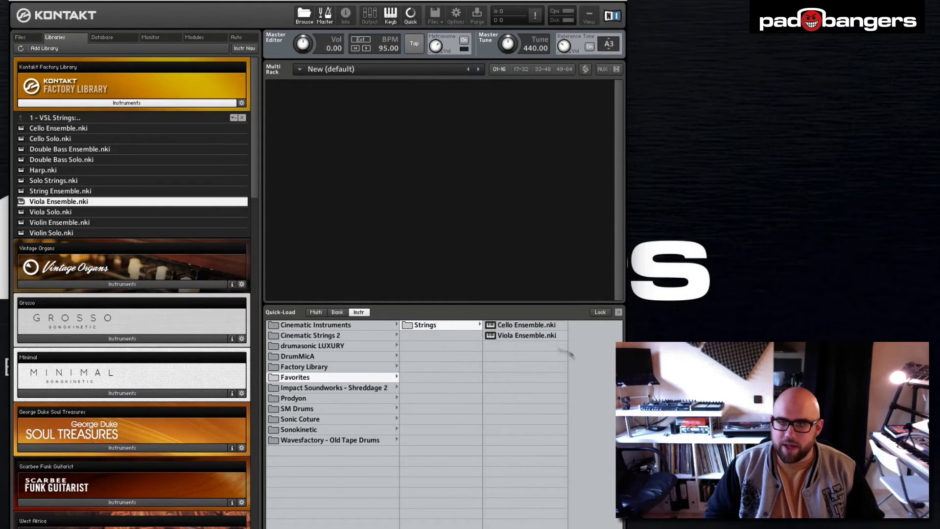
mouse_move(505, 462)
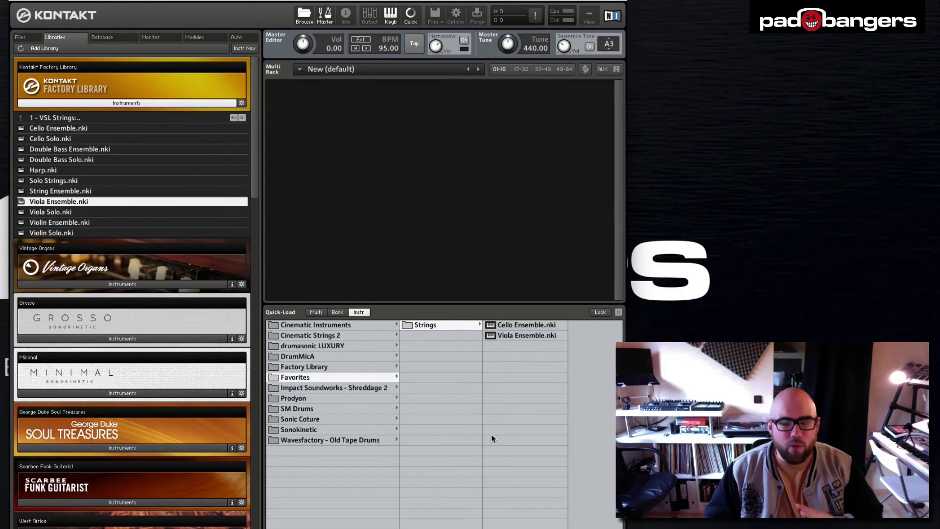
mouse_move(443, 436)
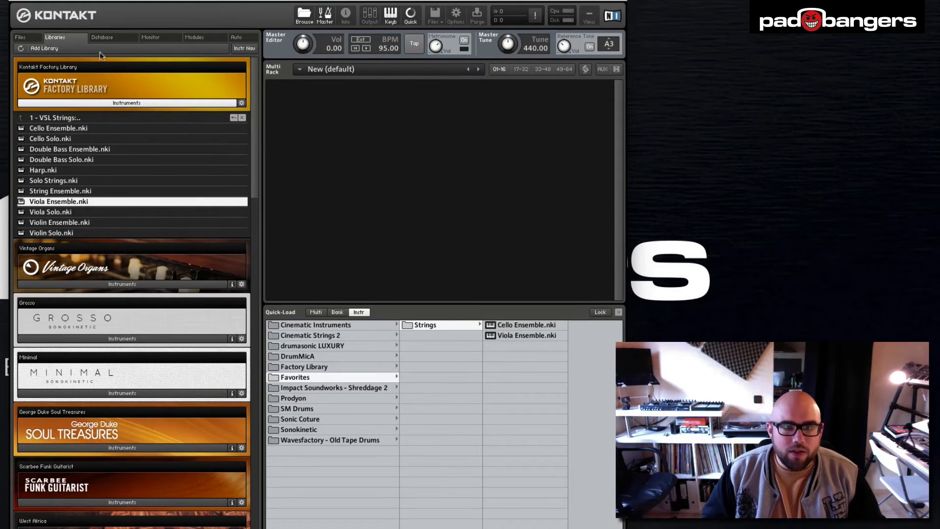
Create a top-level Quick-Load folder named SonicCoture
click(20, 37)
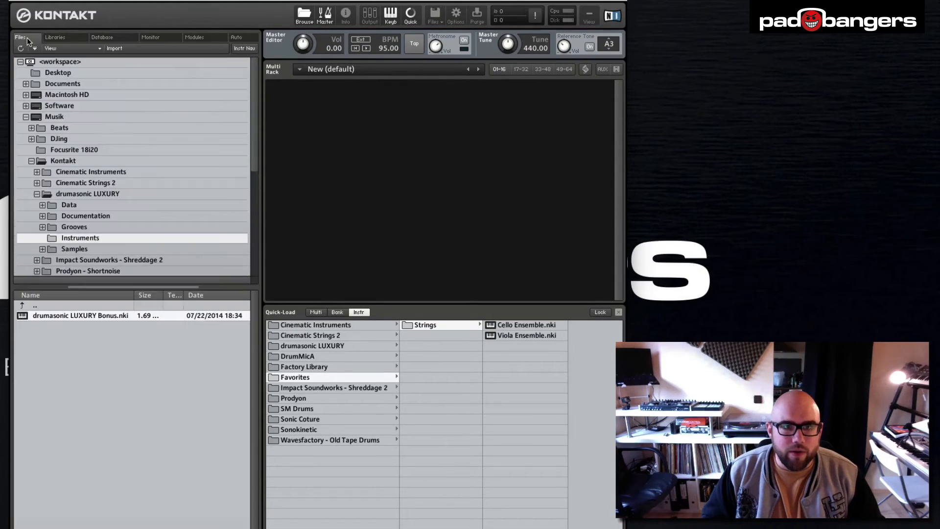
mouse_move(134, 226)
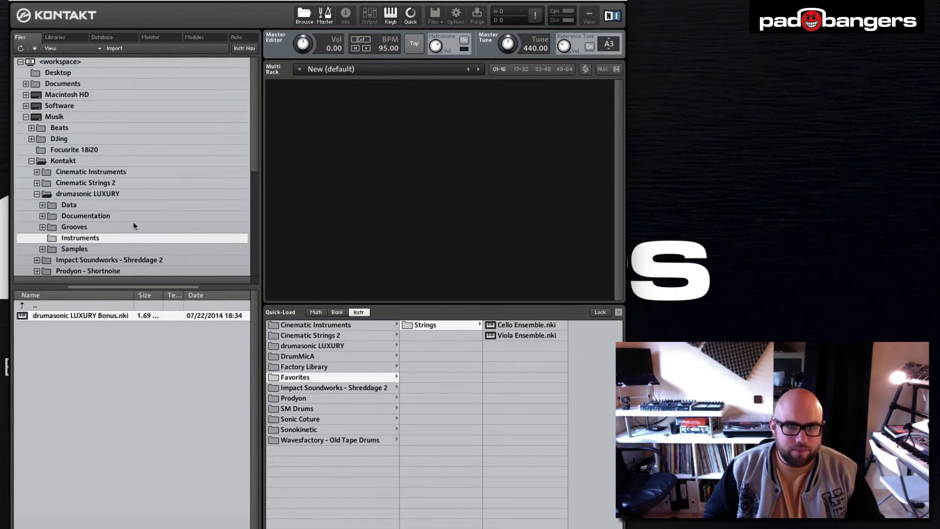
click(54, 38)
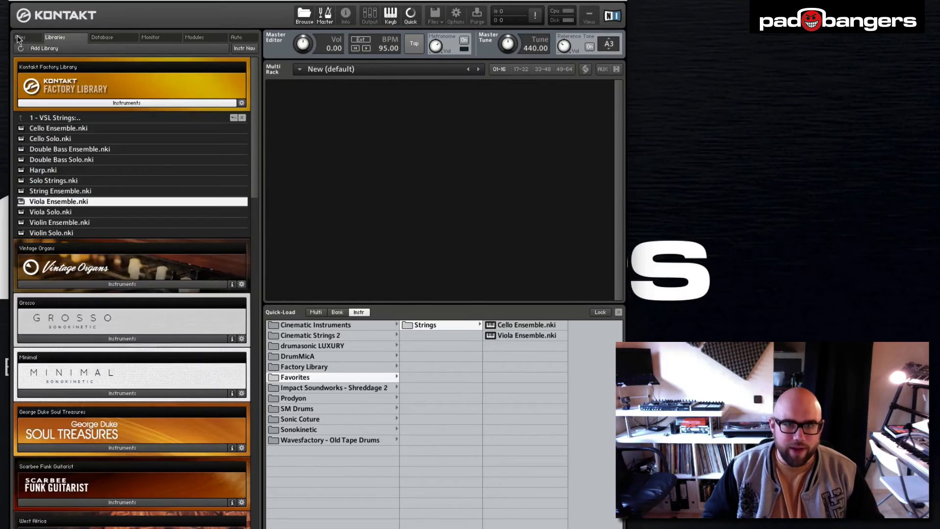
click(19, 37)
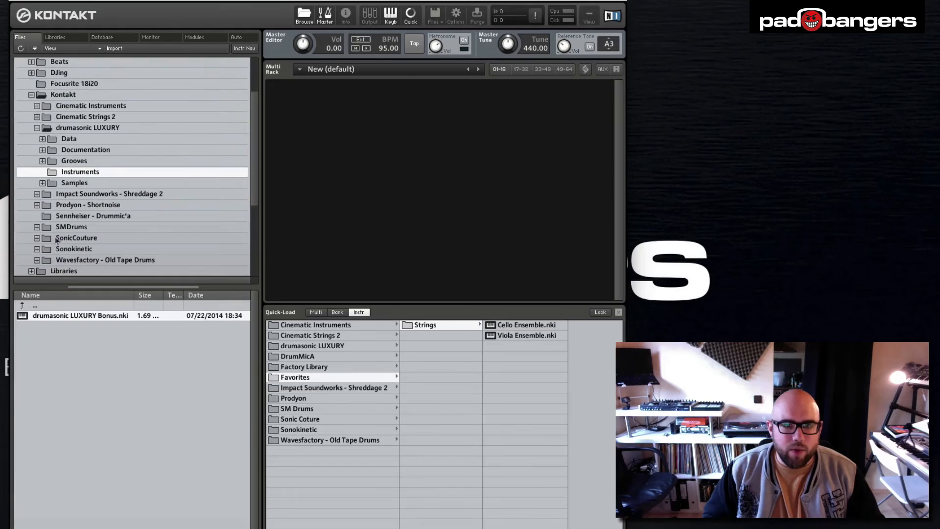
click(37, 237)
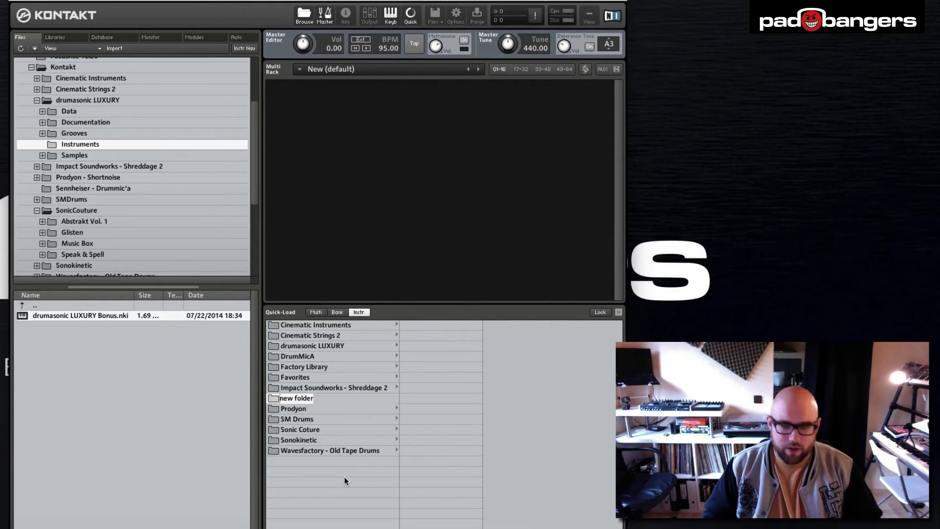
text(SonicCoture)
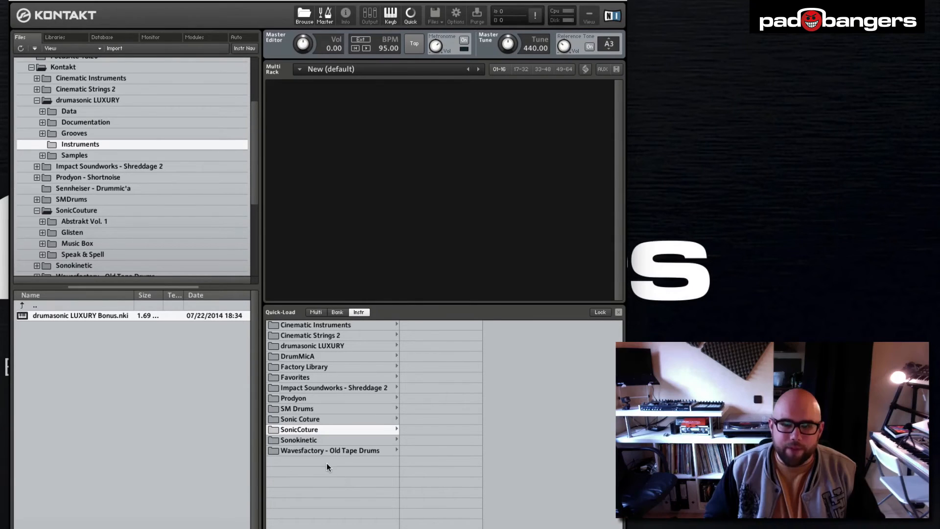
mouse_move(299, 430)
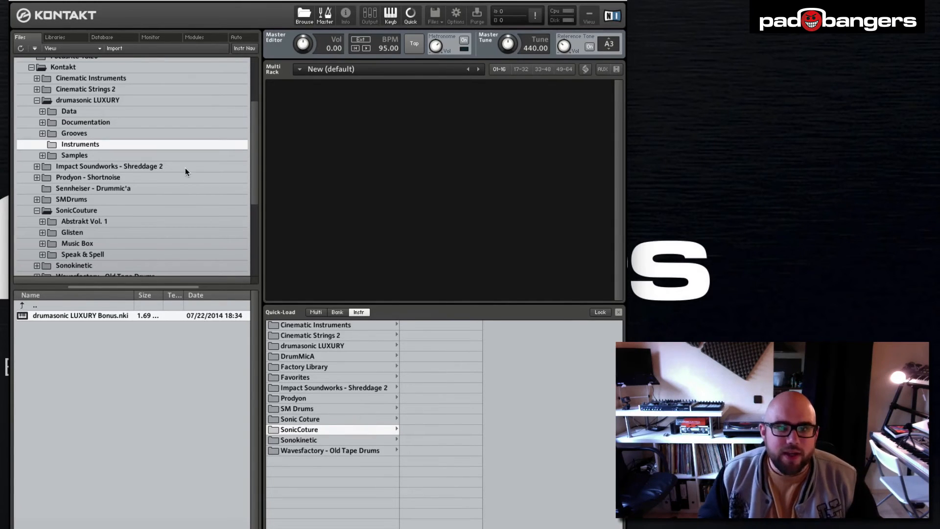
mouse_move(126, 139)
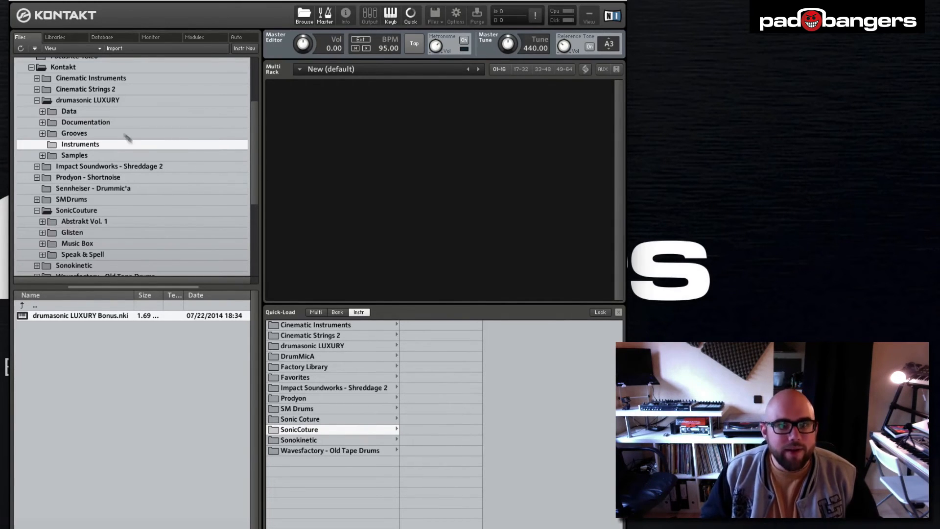
Add Abstrakt Vol. 1, Glisten, Music Box and Speak & Spell to SonicCoture, checking Speak & Spell's instruments
click(84, 221)
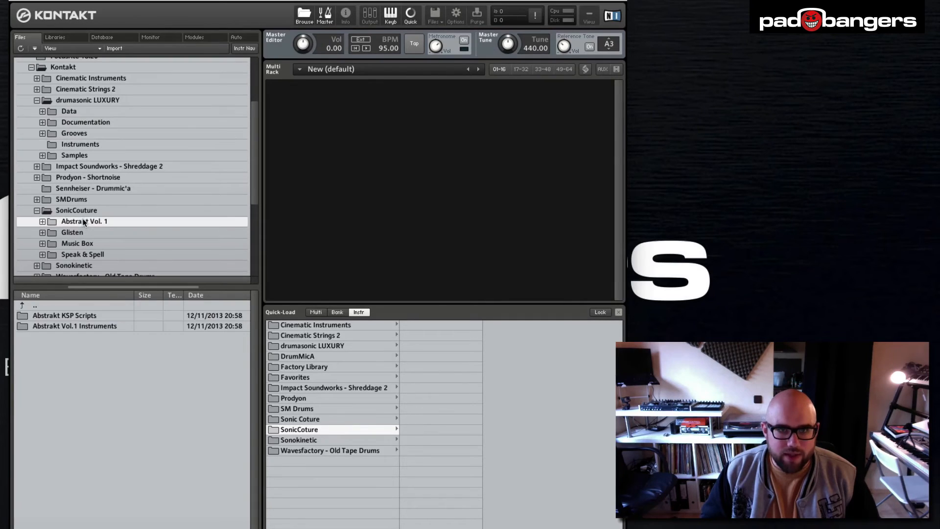
click(77, 210)
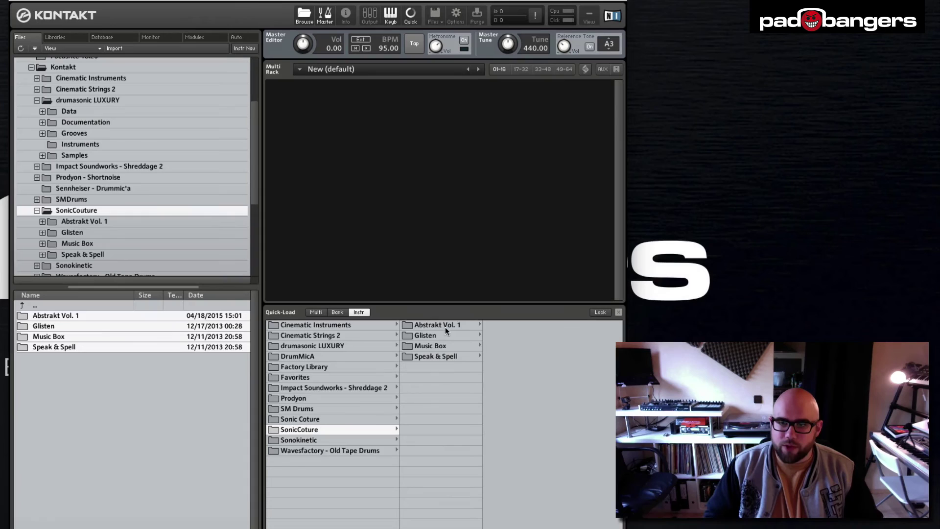
click(474, 324)
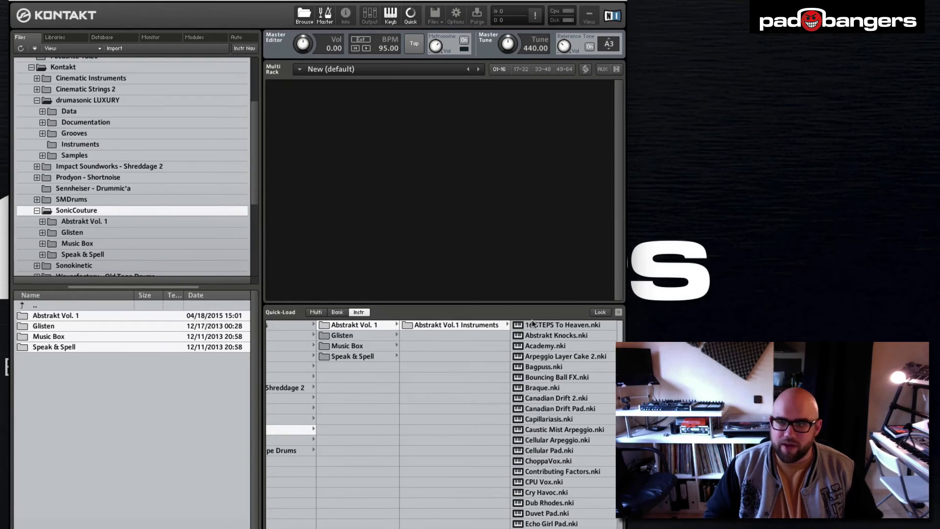
scroll(down, 3)
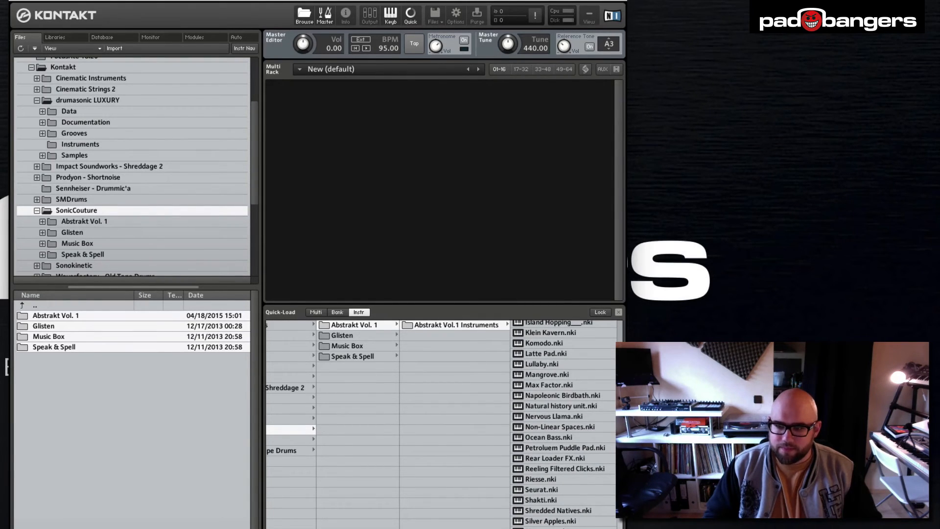
mouse_move(468, 413)
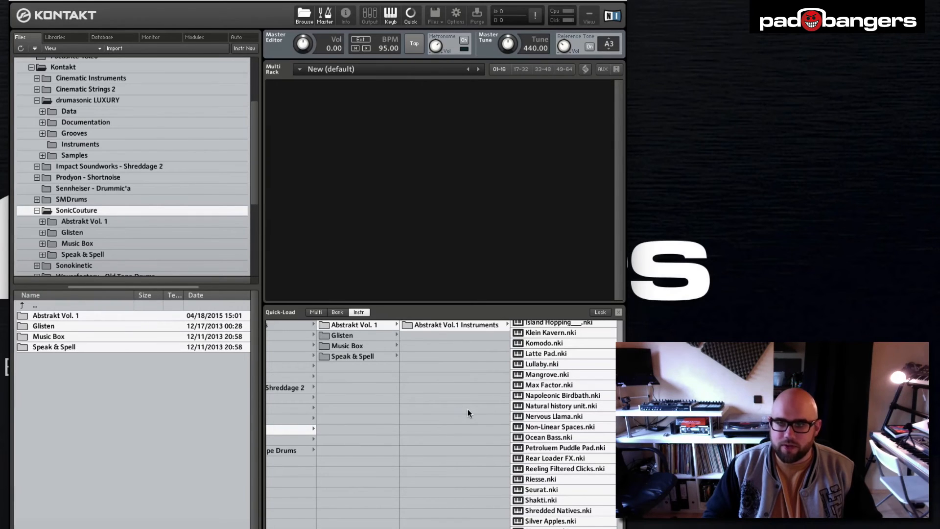
right_click(468, 324)
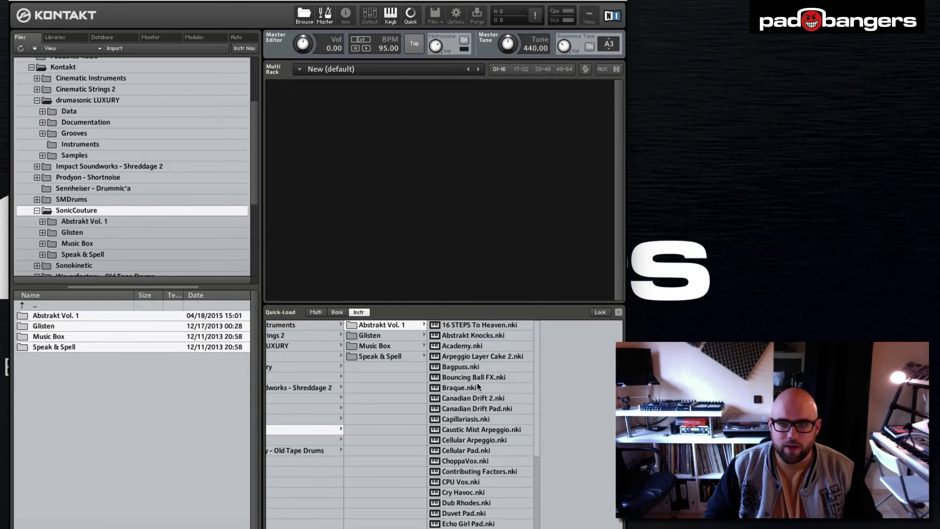
click(368, 334)
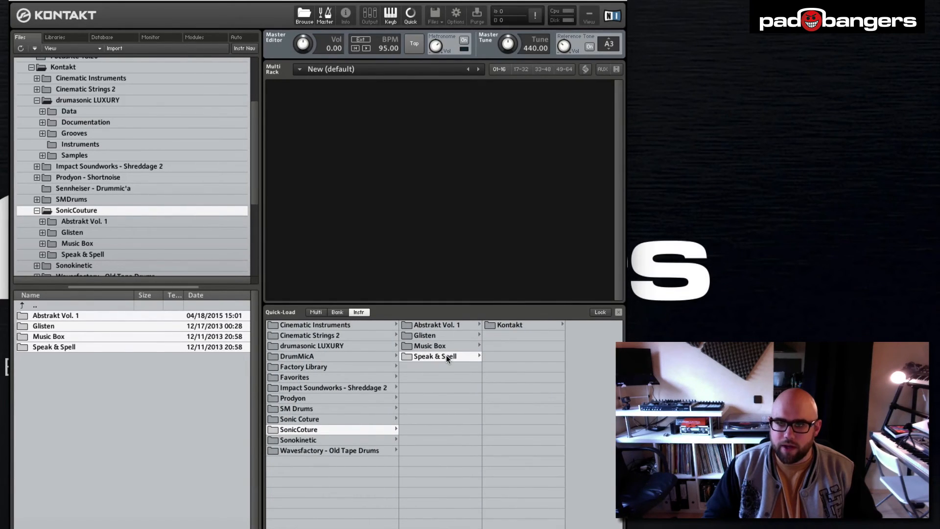
click(434, 356)
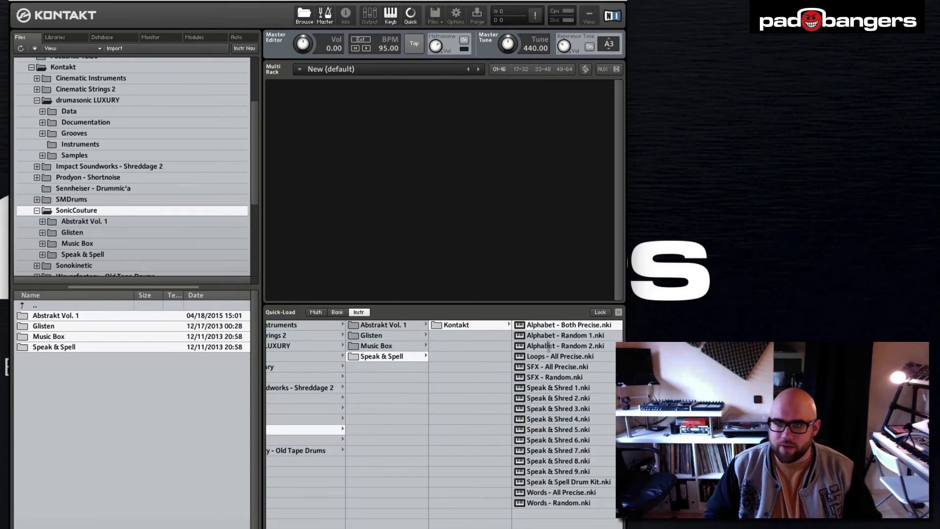
mouse_move(454, 440)
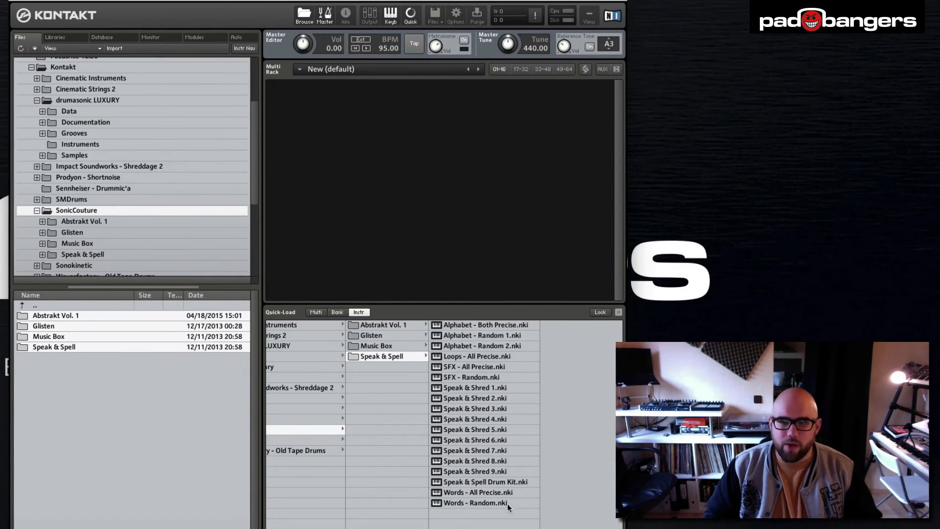
mouse_move(612, 322)
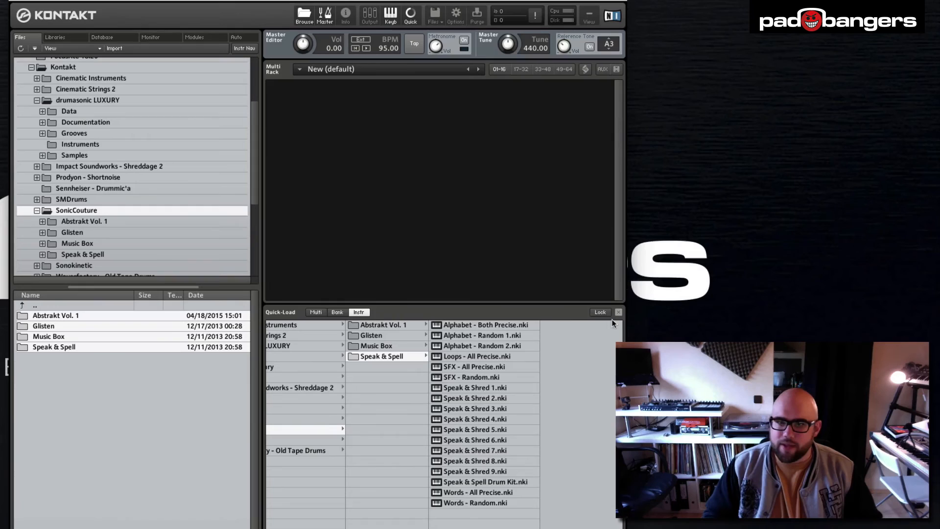
Reopen Quick-Load and show Cello and Viola Ensemble under Favorites/Strings
click(619, 312)
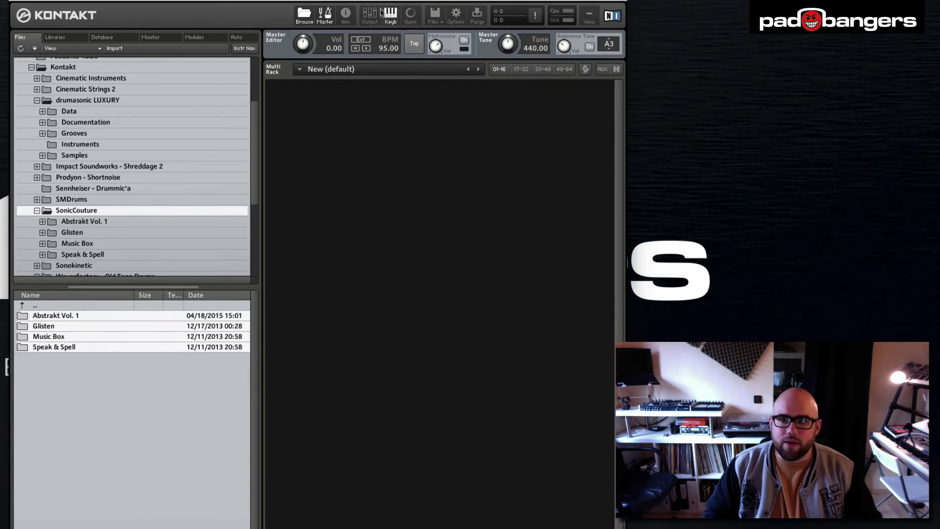
click(410, 12)
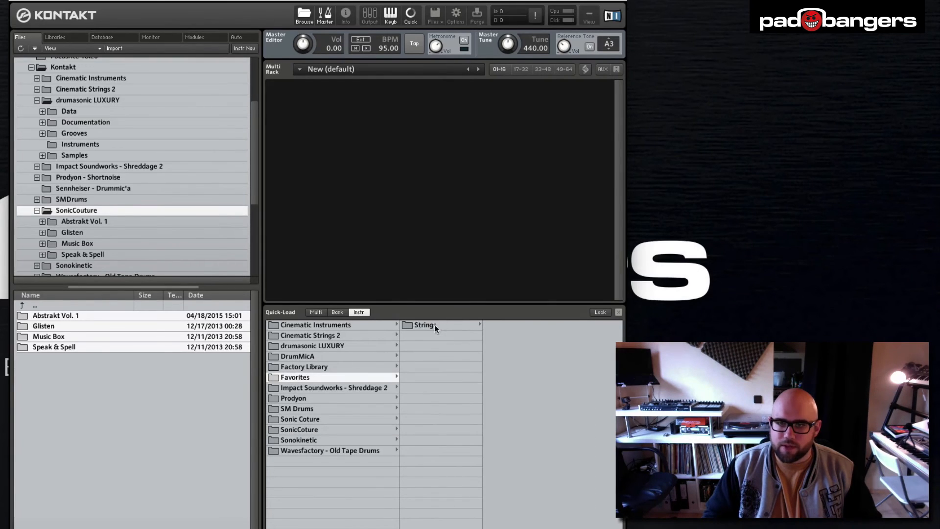
click(425, 324)
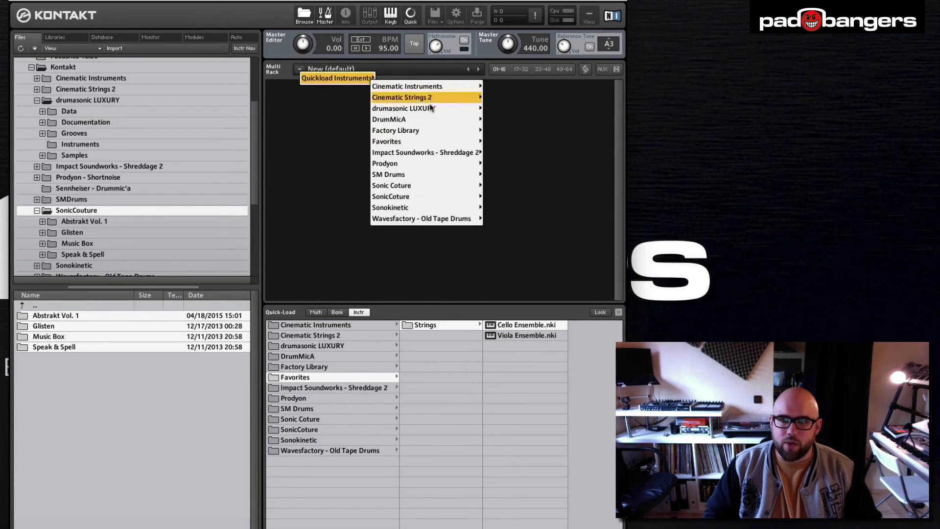
mouse_move(385, 163)
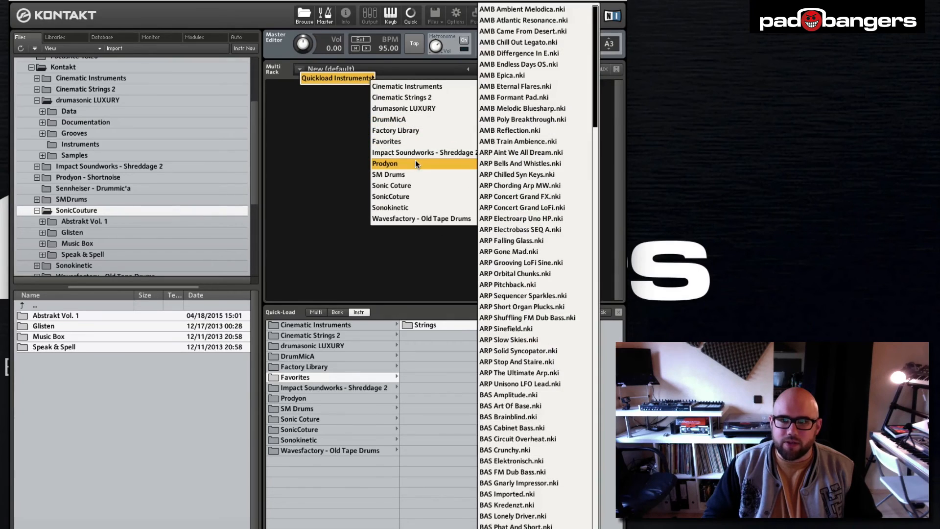
Switch the browser to the installed libraries and scroll through them
scroll(down, 3)
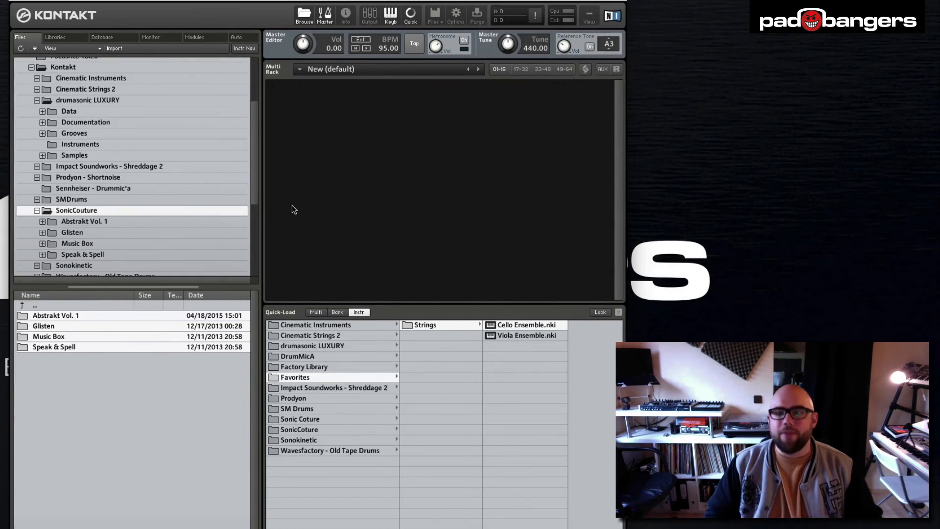
click(55, 37)
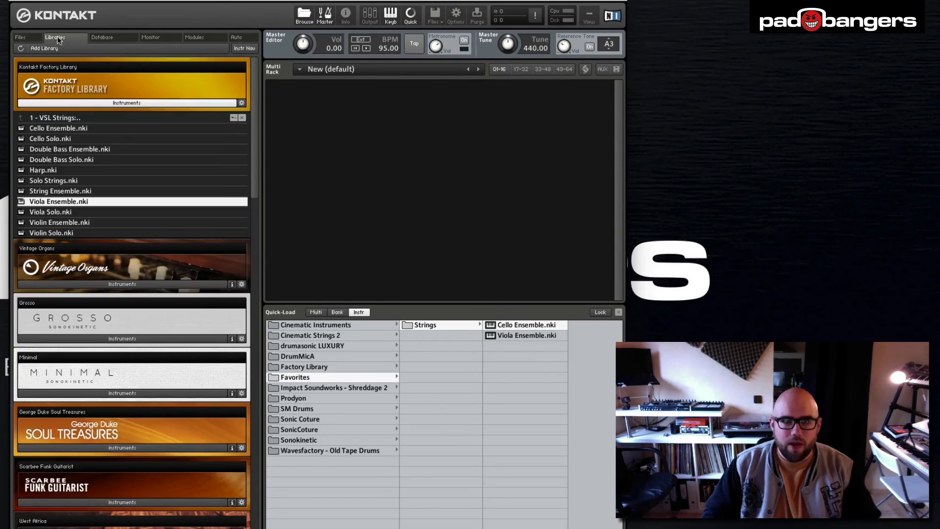
scroll(down, 3)
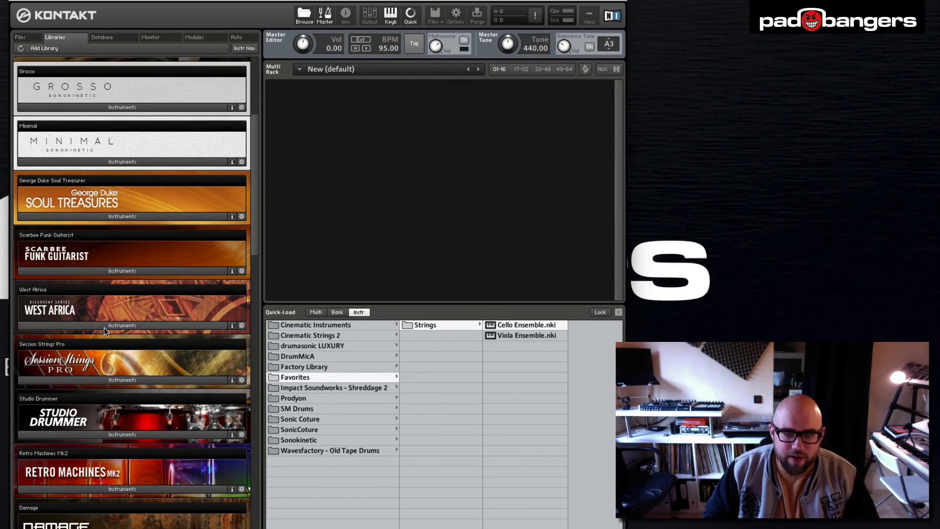
mouse_move(298, 376)
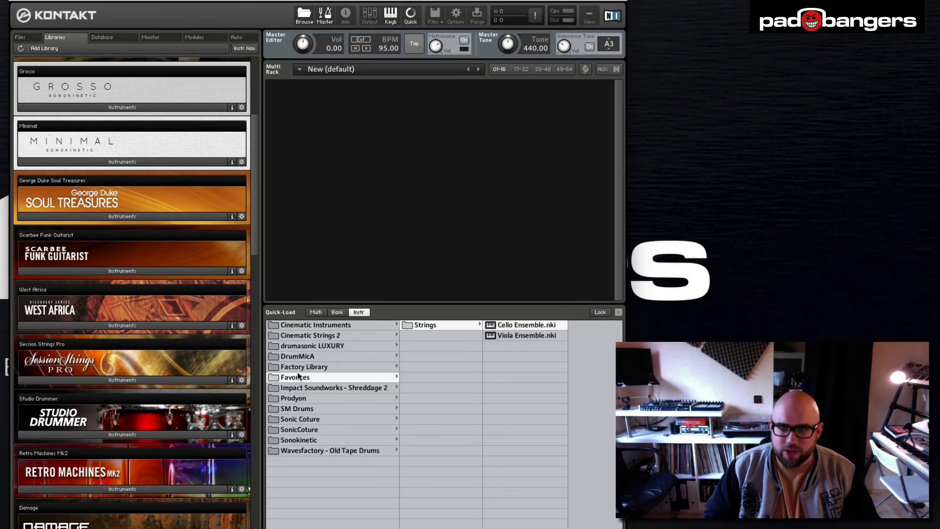